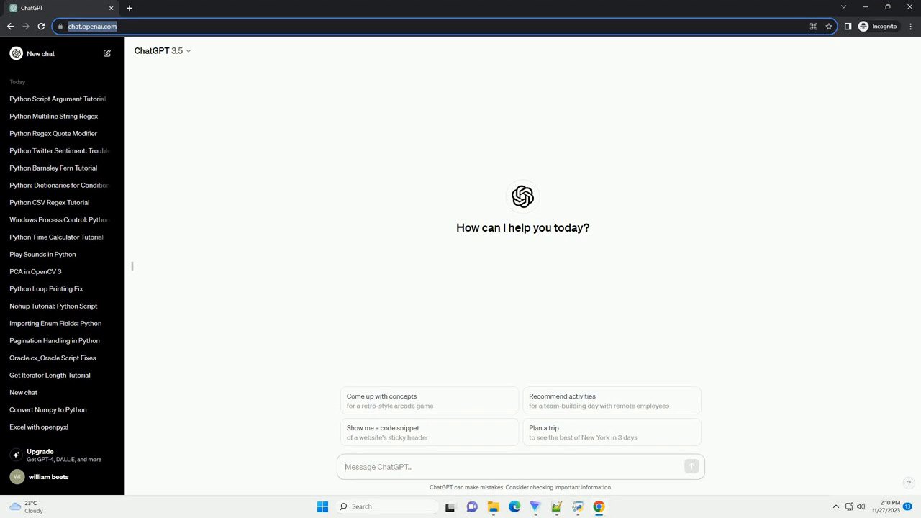
Request a step-by-step NLTK tutorial on Naive Bayes most informative feature percentages
click(691, 467)
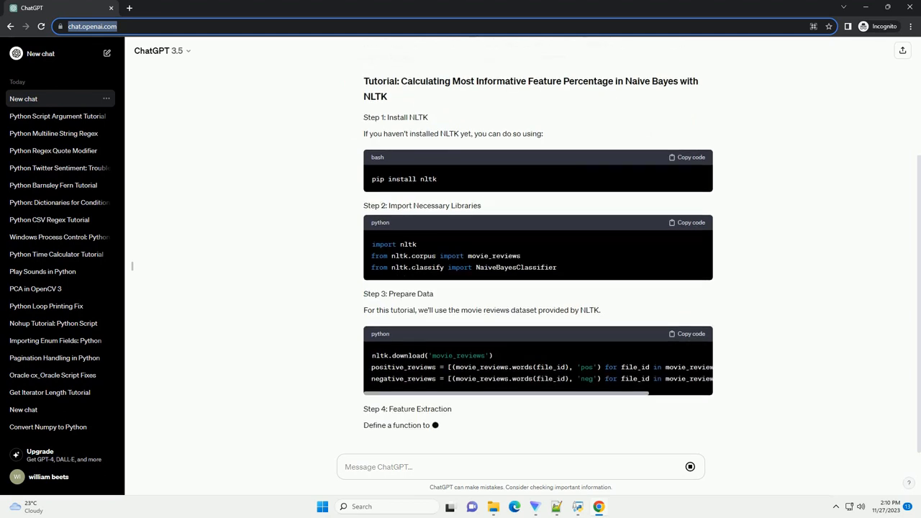
Scroll through the streaming answer covering Steps 5–8 and the Summary
scroll(down, 3)
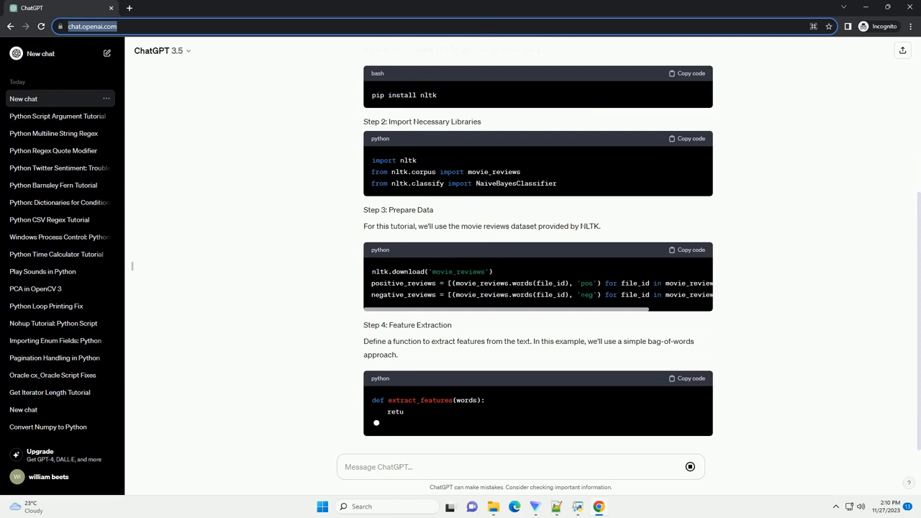
scroll(down, 3)
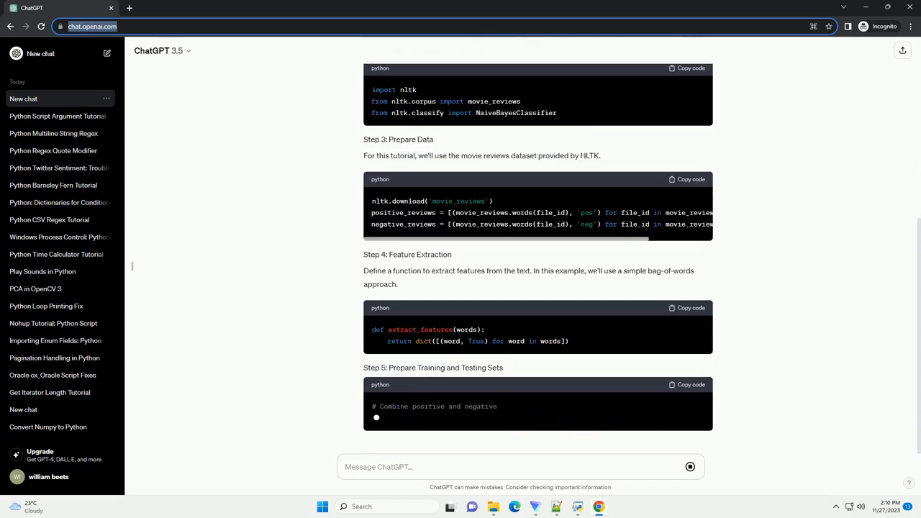
scroll(down, 3)
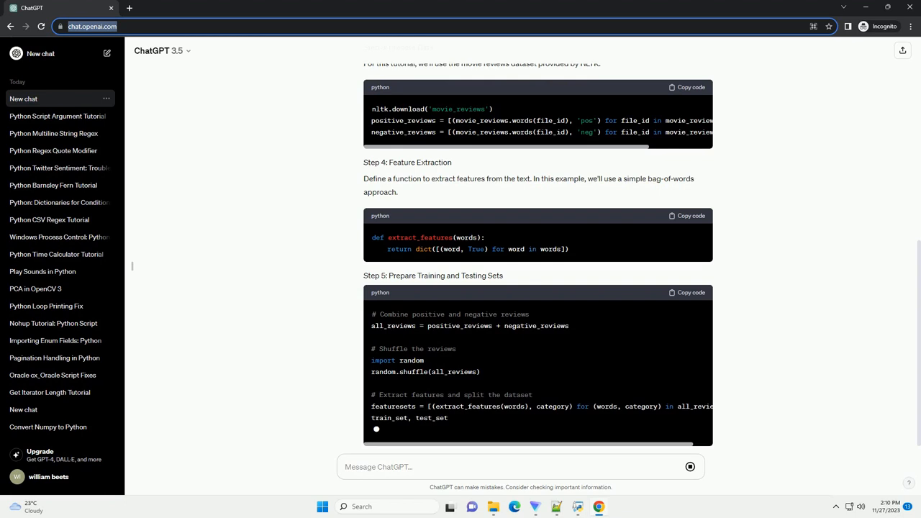
scroll(down, 3)
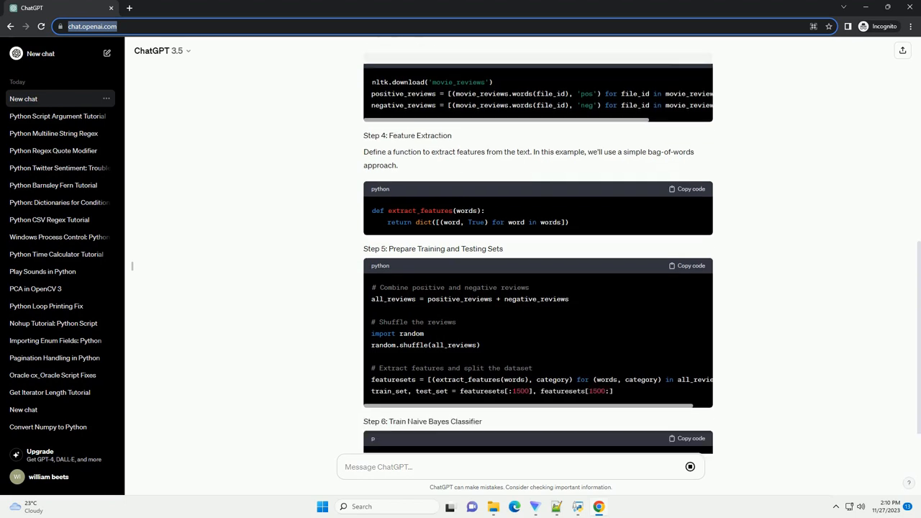
scroll(down, 3)
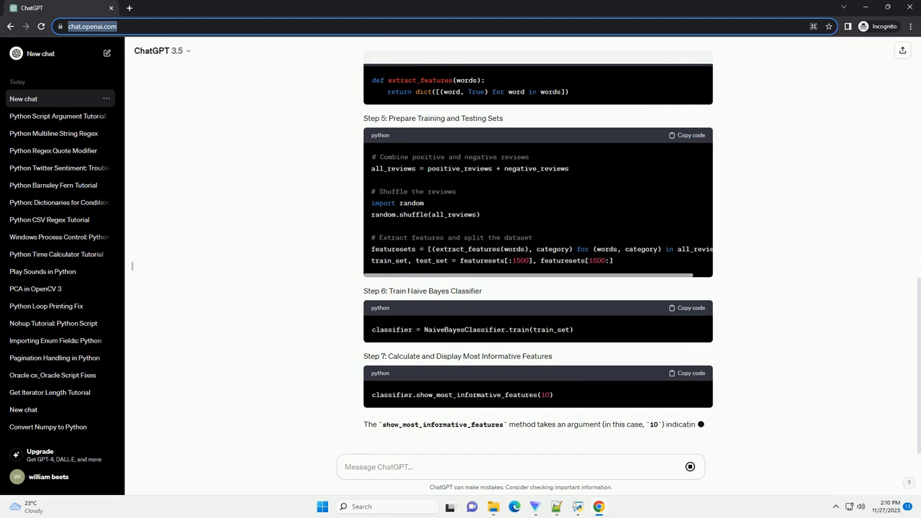
scroll(down, 3)
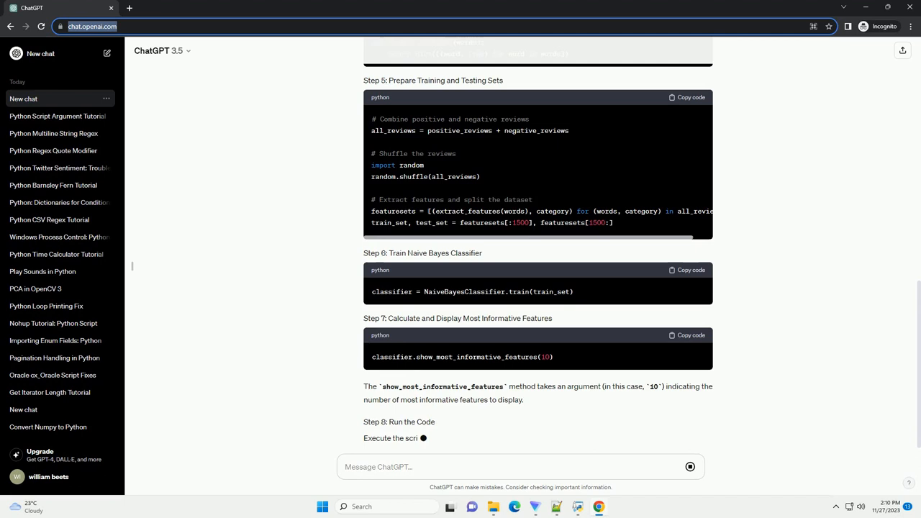
scroll(down, 3)
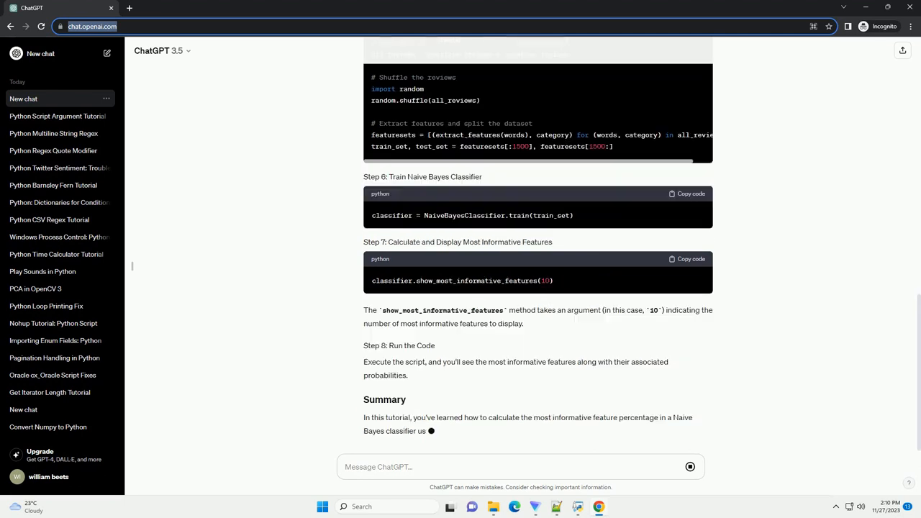